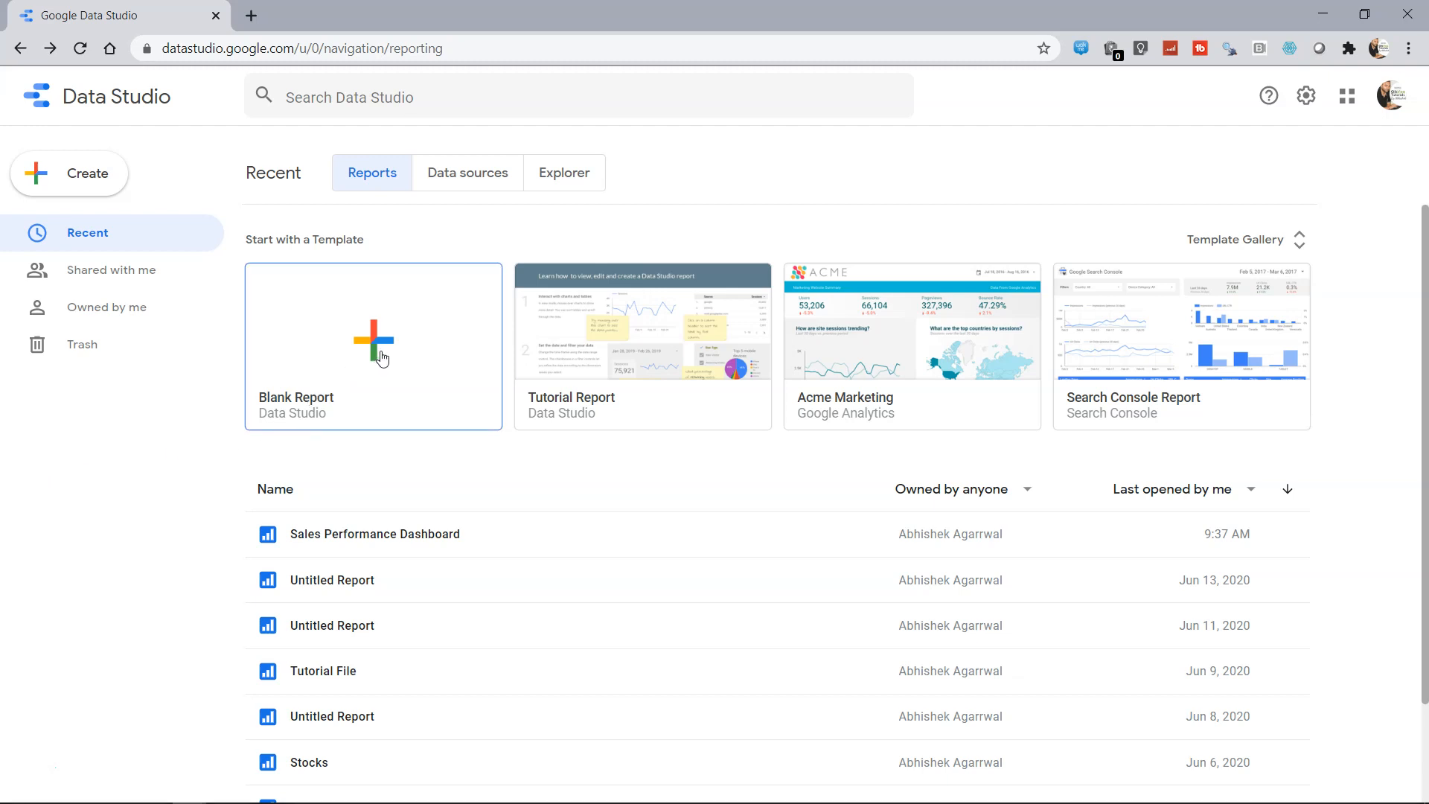
Create a new blank report from the Data Studio home page
{"action": "left_click", "coordinate": [372, 347]}
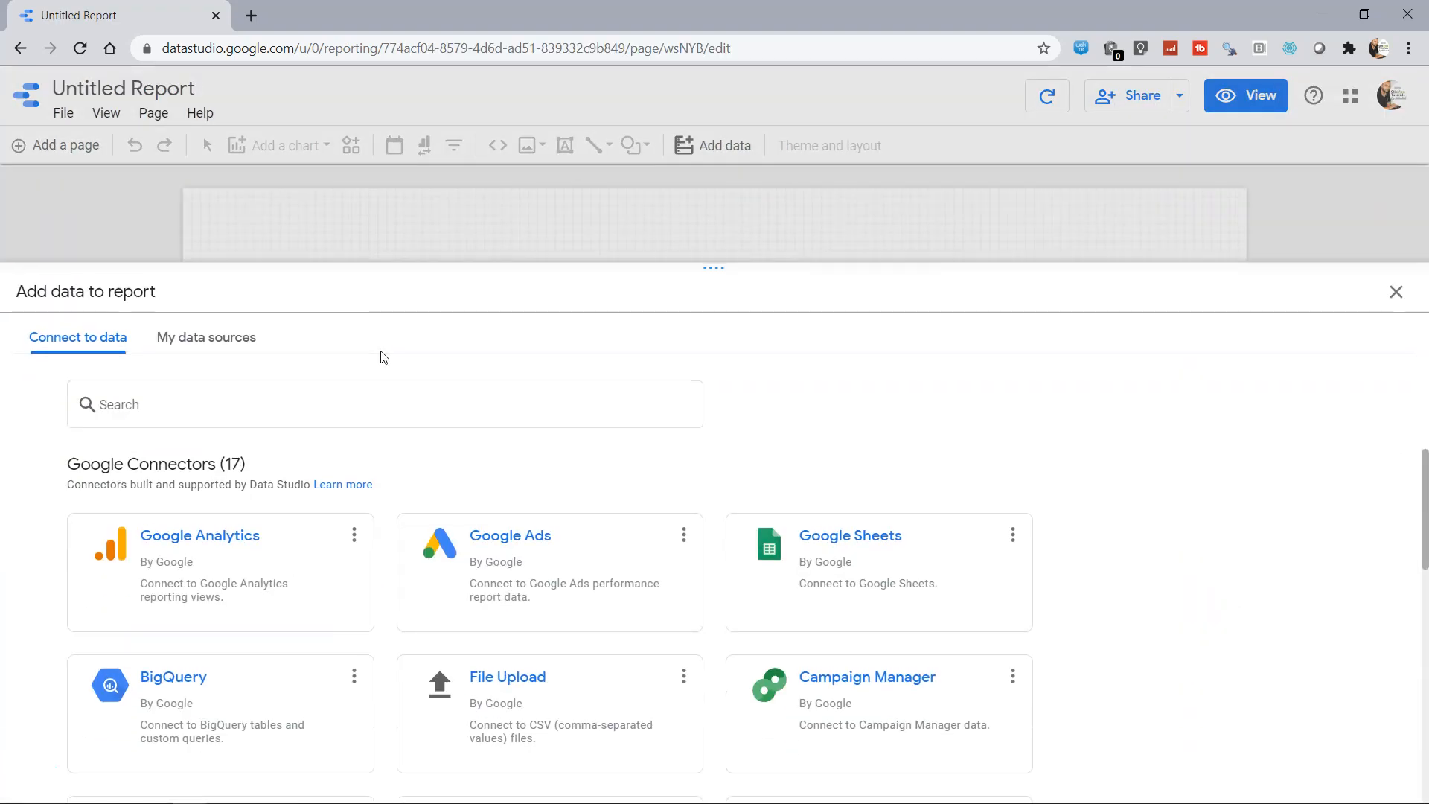
{"action": "mouse_move", "coordinate": [446, 695]}
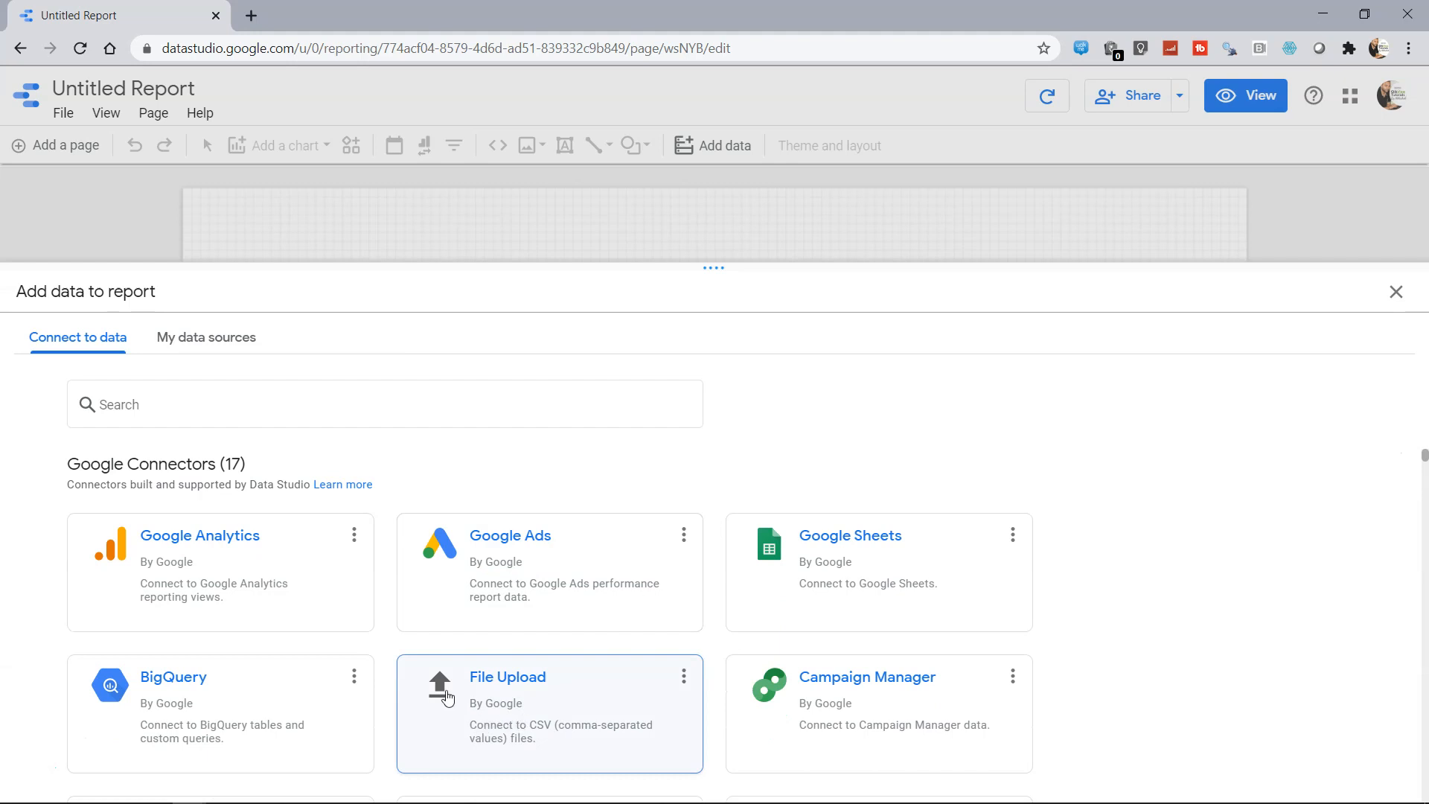
{"action": "mouse_move", "coordinate": [517, 695]}
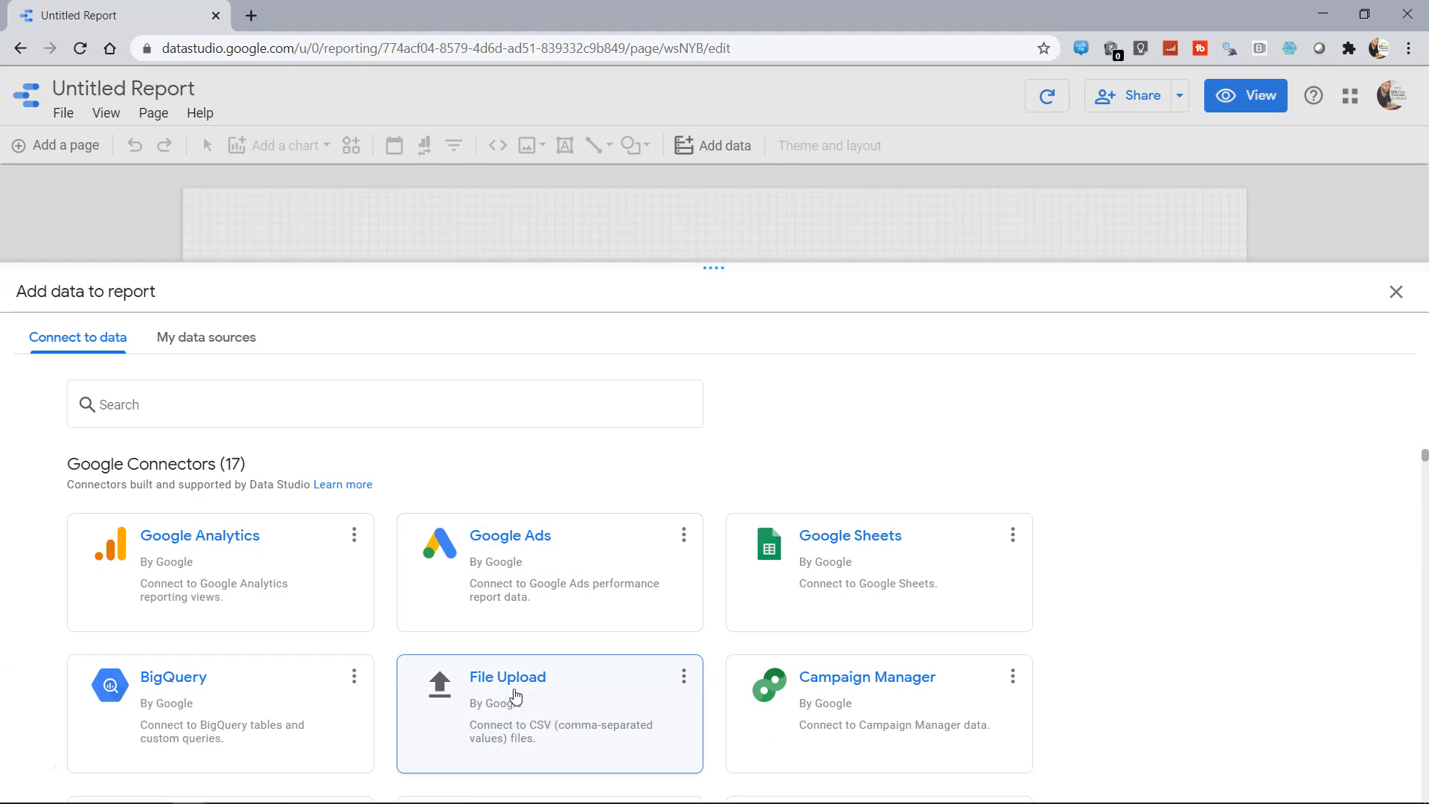
{"action": "mouse_move", "coordinate": [548, 697]}
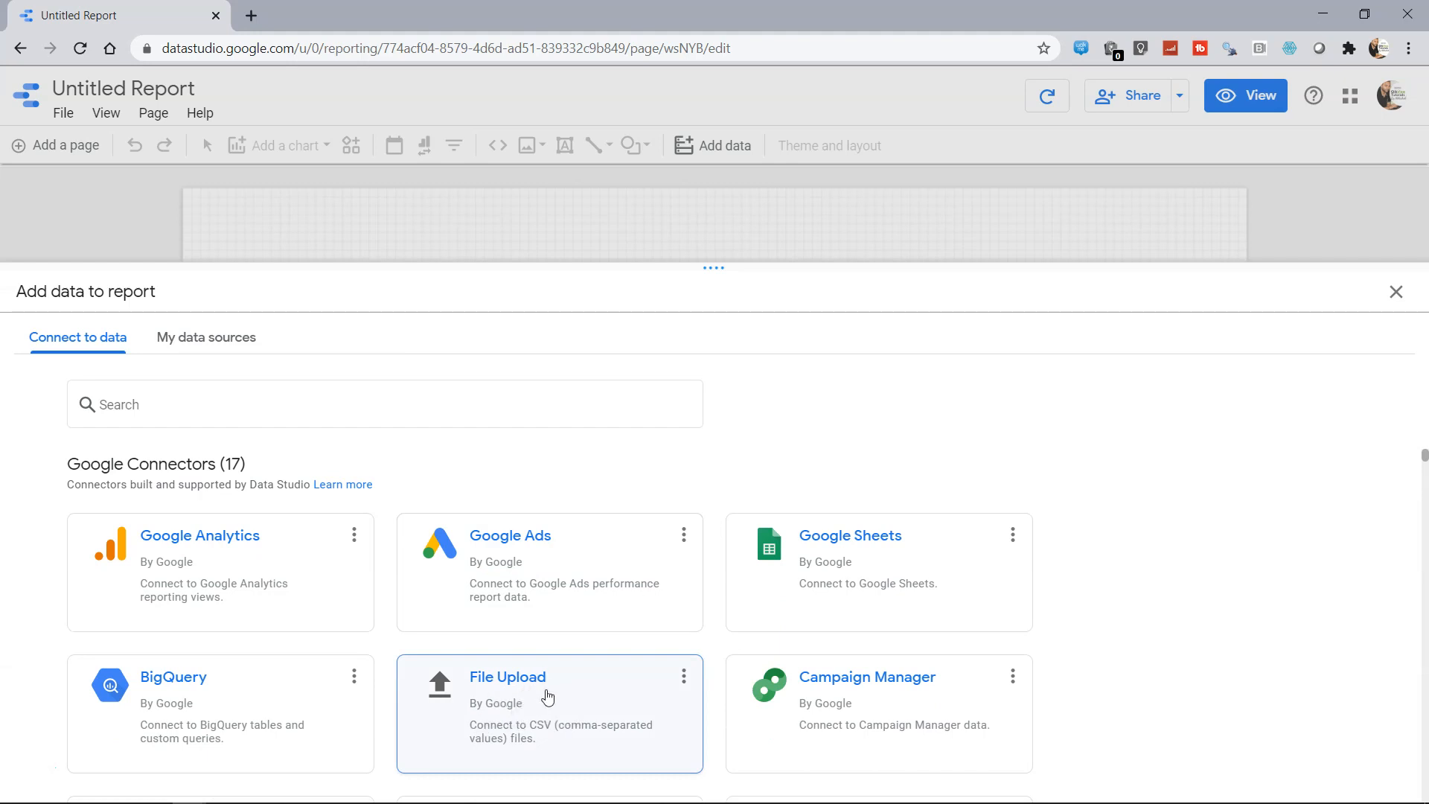
Choose the File Upload connector as the report's data source
{"action": "left_click", "coordinate": [508, 676]}
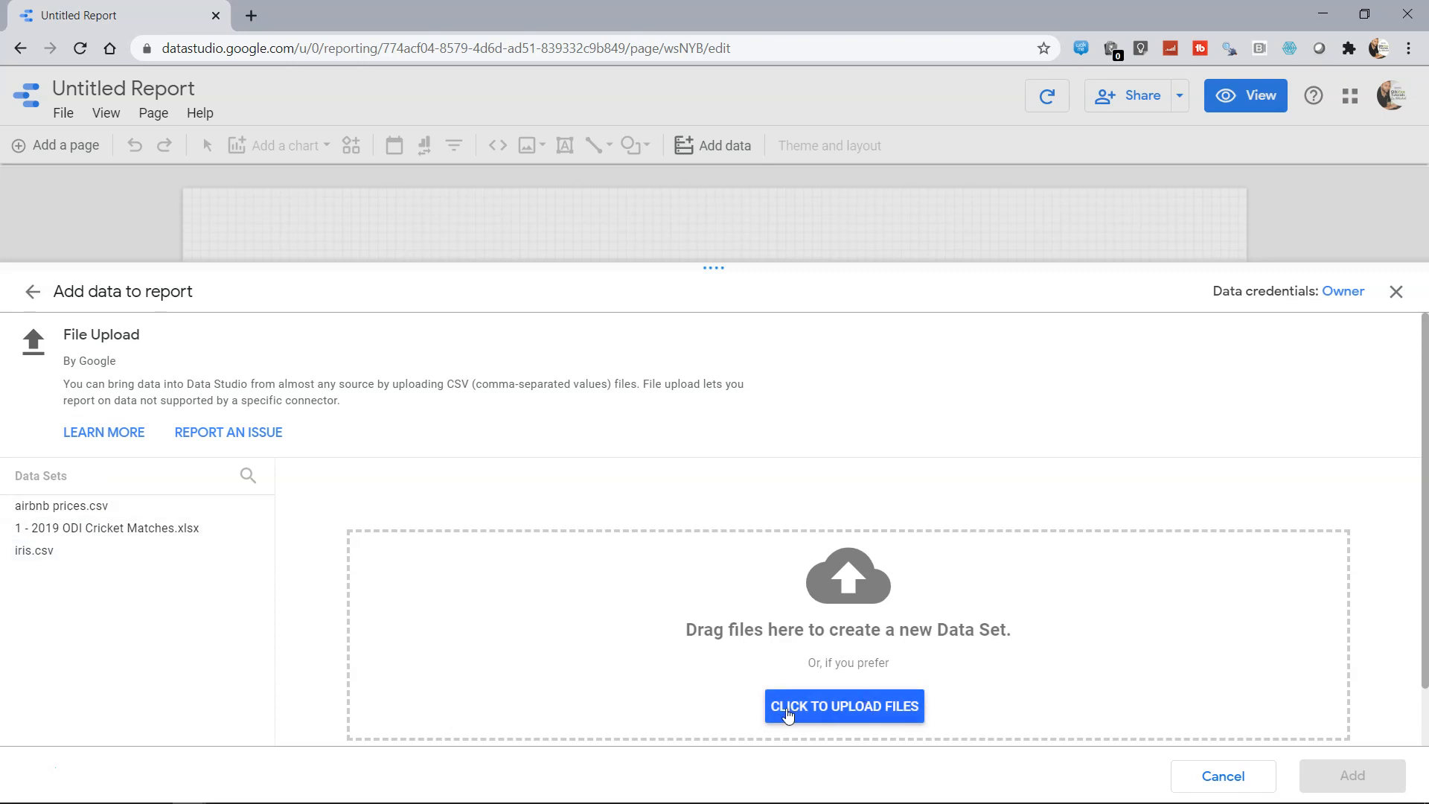
{"action": "mouse_move", "coordinate": [829, 714]}
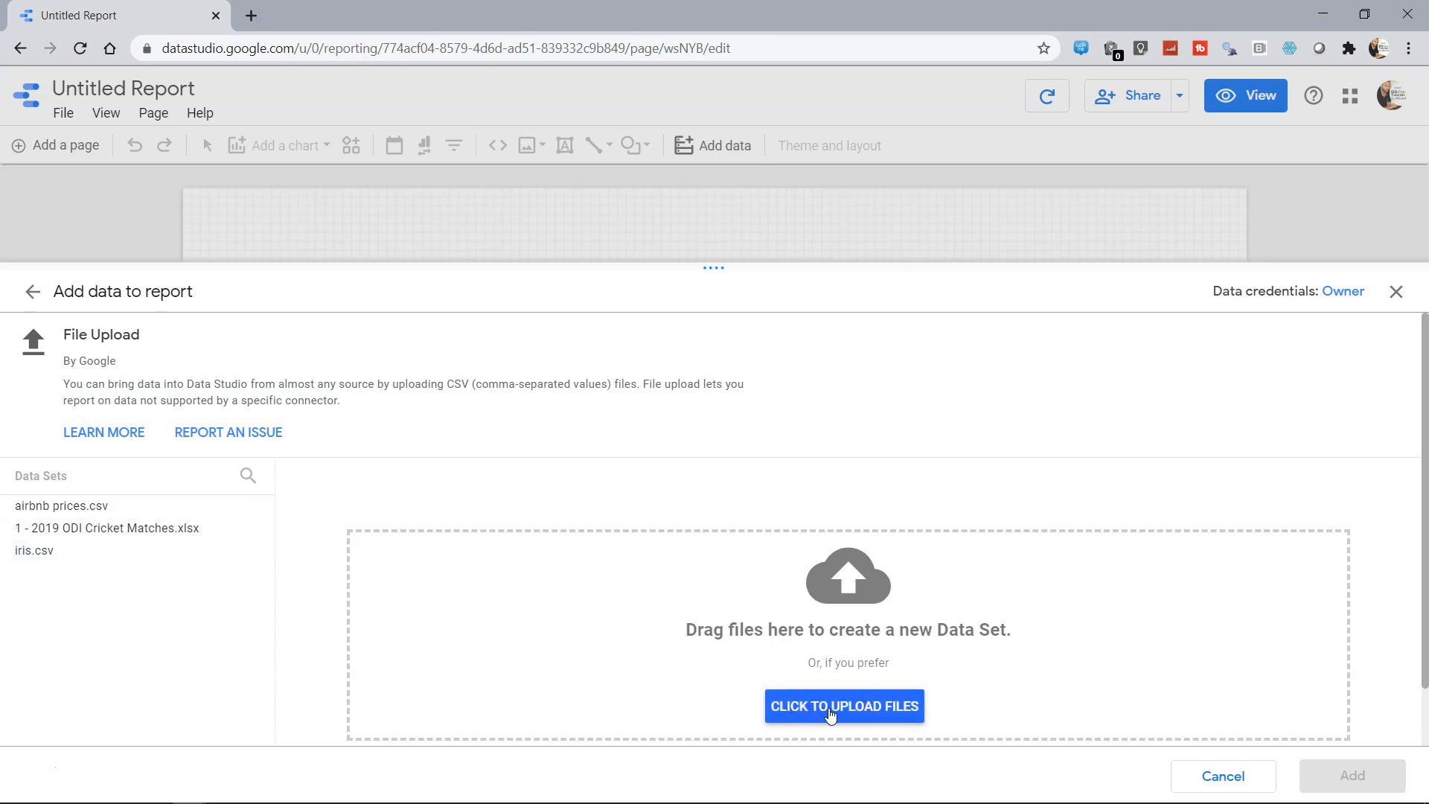
Start choosing a CSV file from the computer to upload
{"action": "left_click", "coordinate": [842, 706]}
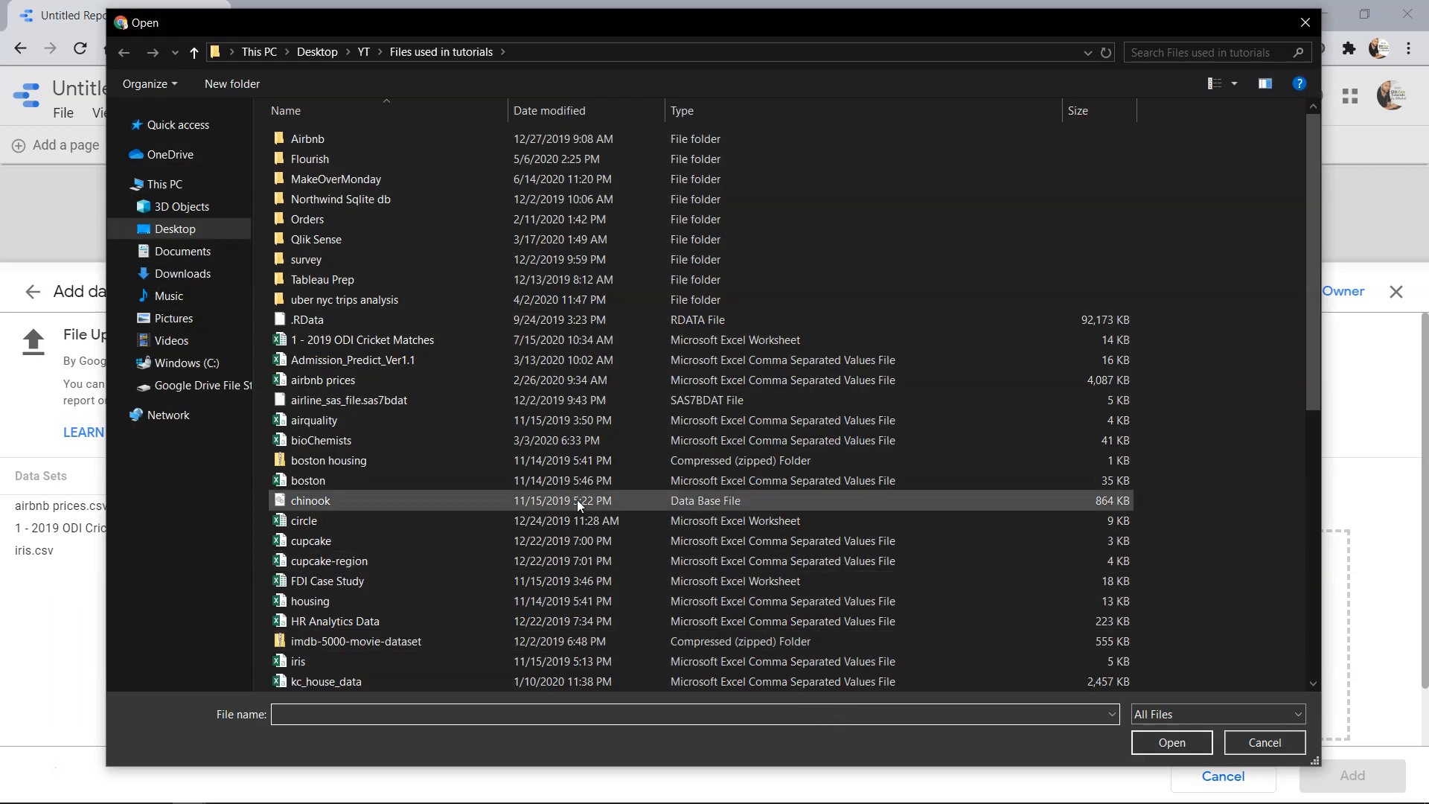
{"action": "mouse_move", "coordinate": [352, 358]}
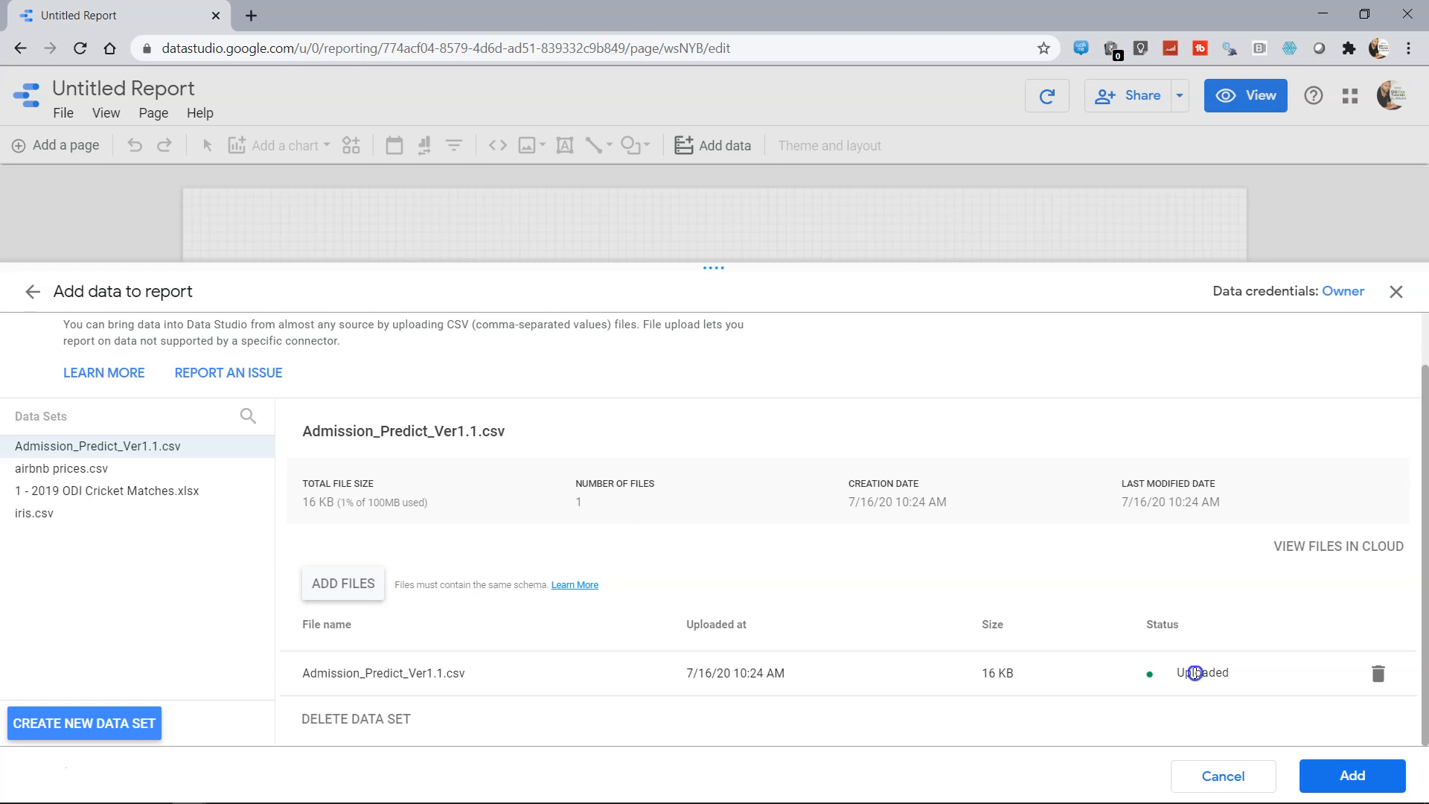
{"action": "mouse_move", "coordinate": [1378, 674]}
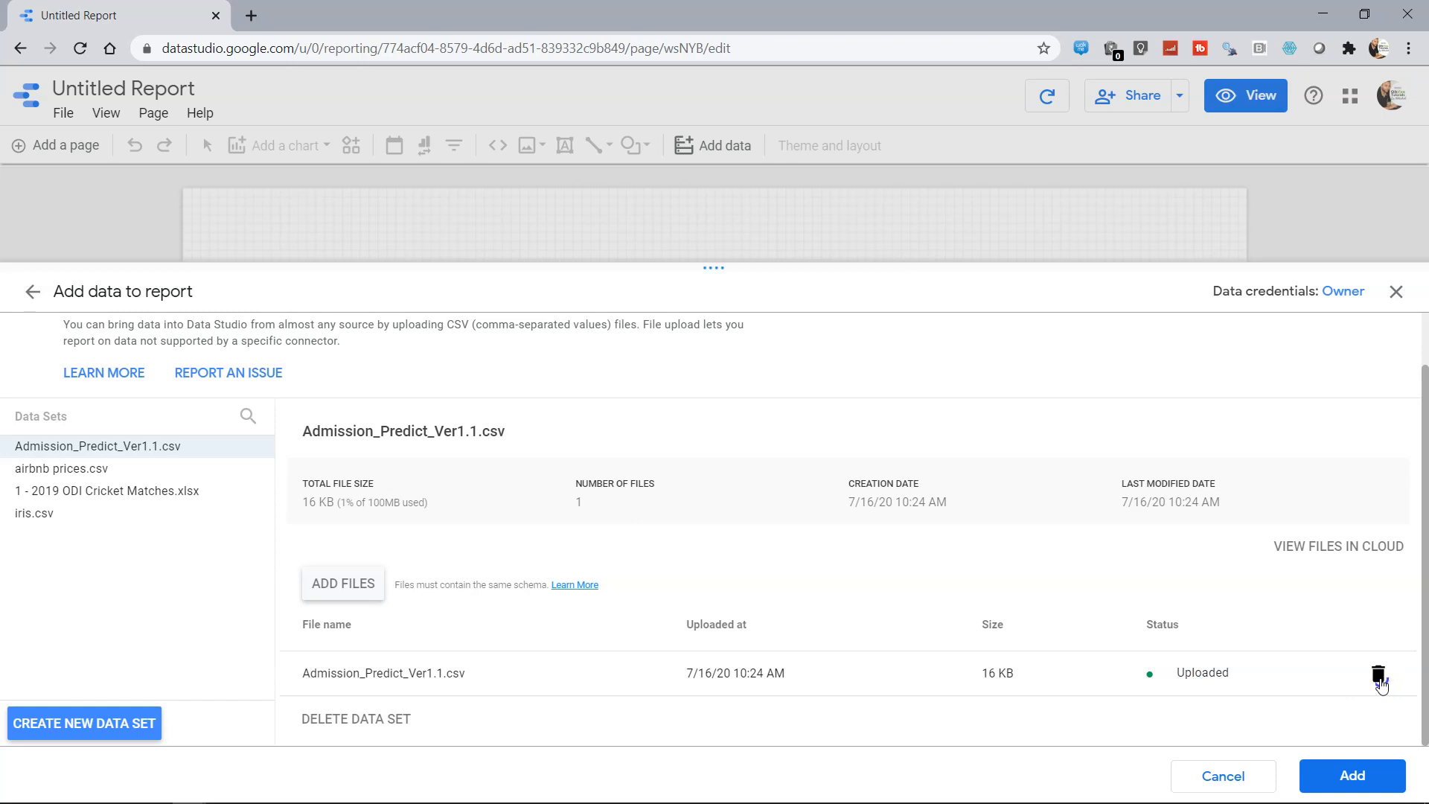
{"action": "mouse_move", "coordinate": [594, 635]}
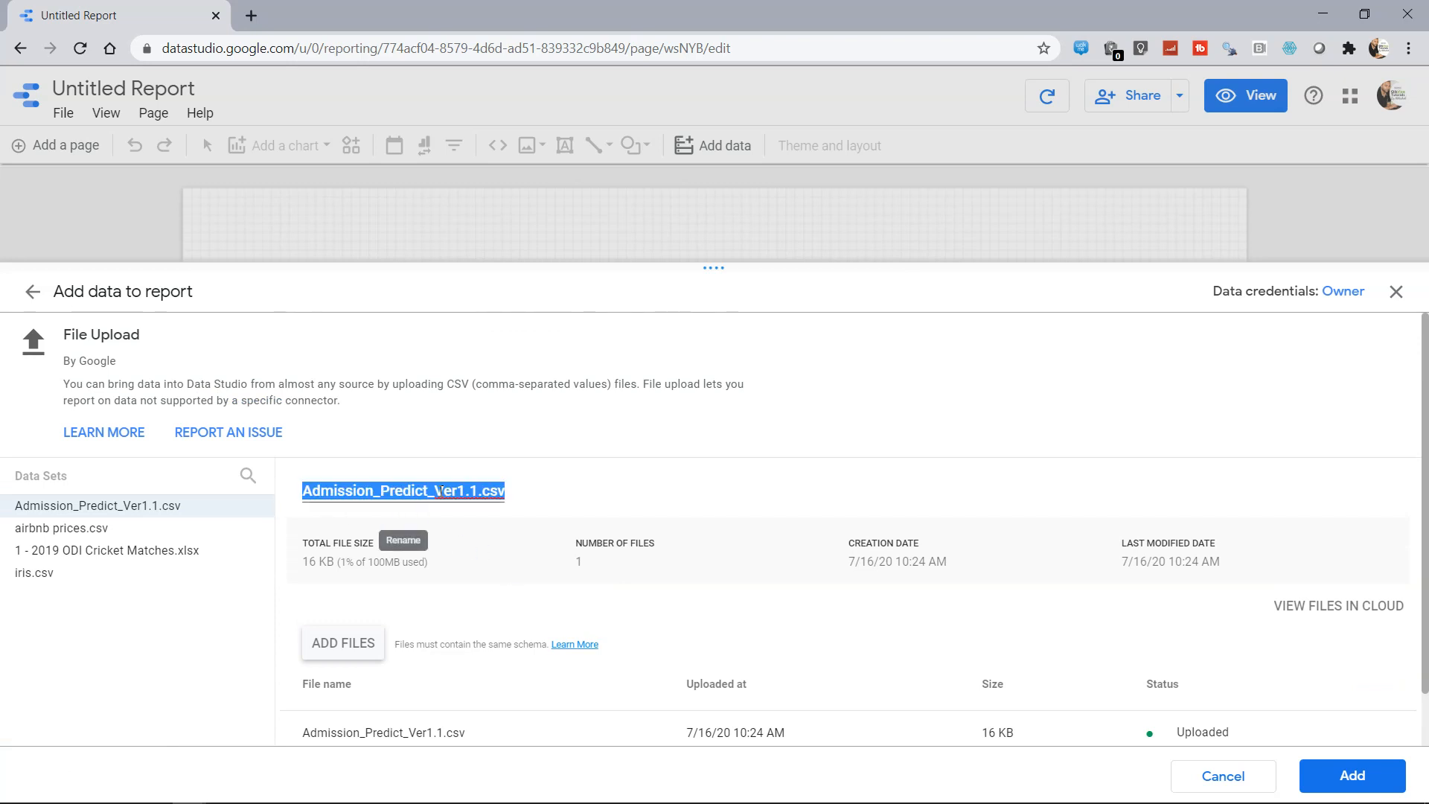
Name the data set 'Admission Prediction', correcting the misspelling and dismissing the rename error
{"action": "type", "text": "Addmissi"}
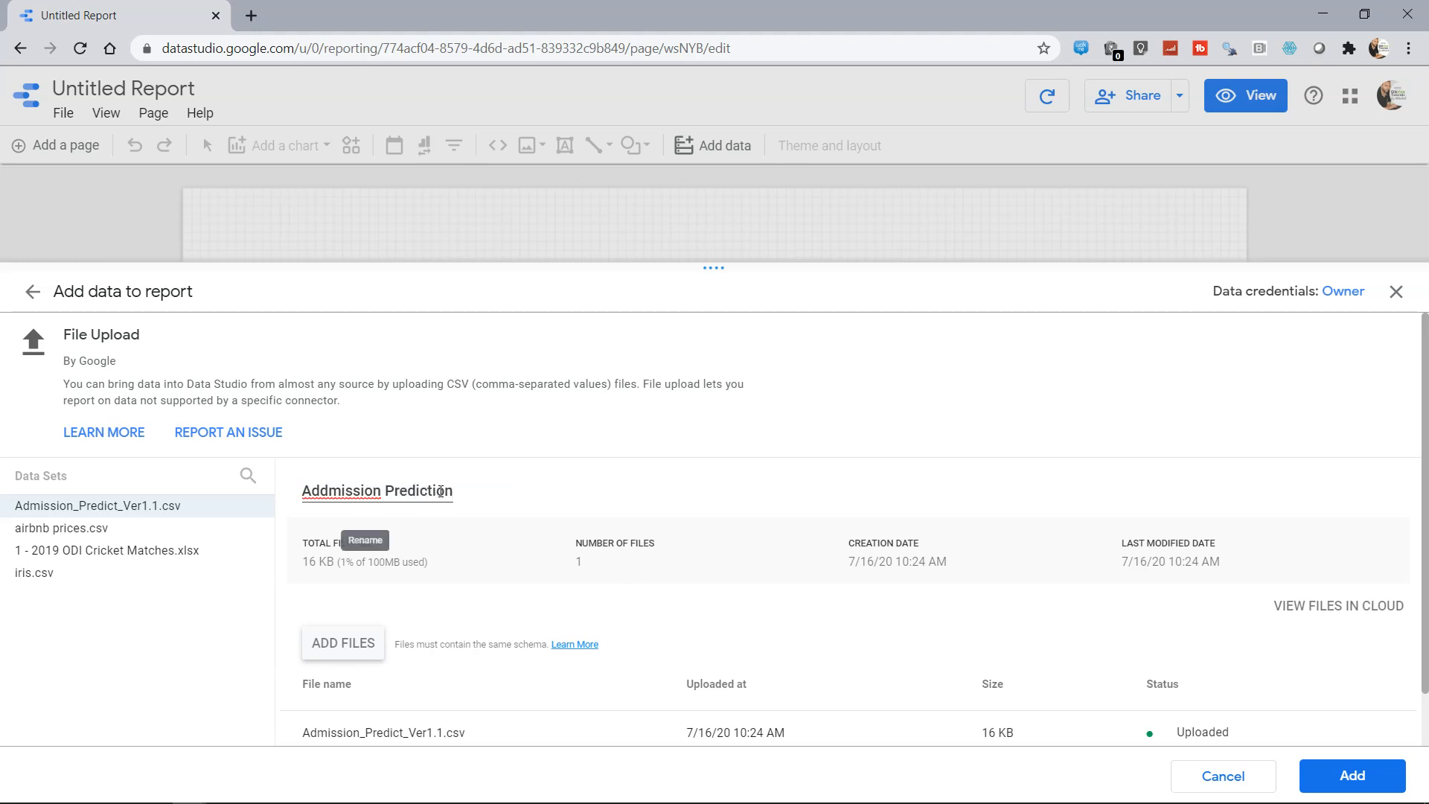
{"action": "right_click", "coordinate": [341, 490]}
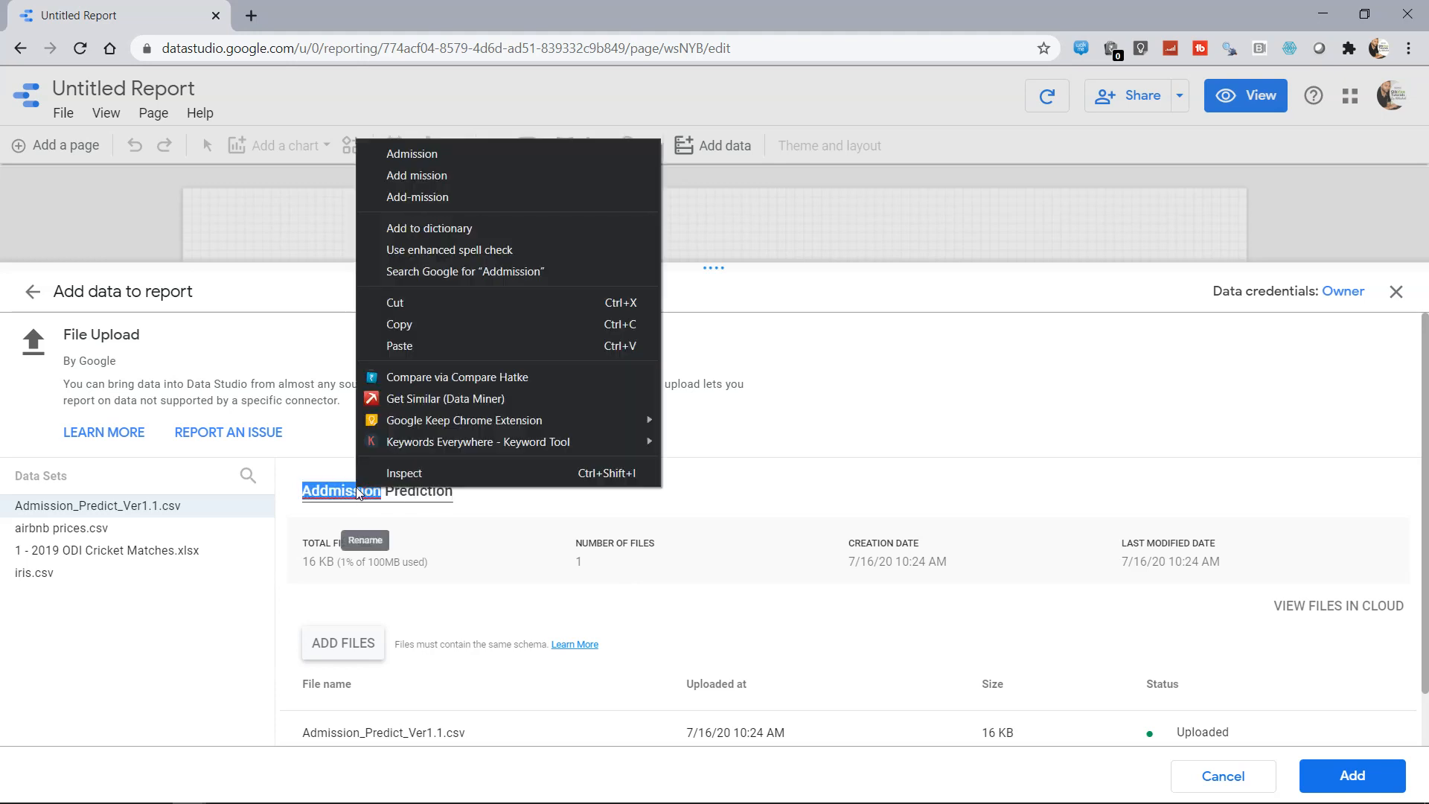
{"action": "left_click", "coordinate": [630, 469]}
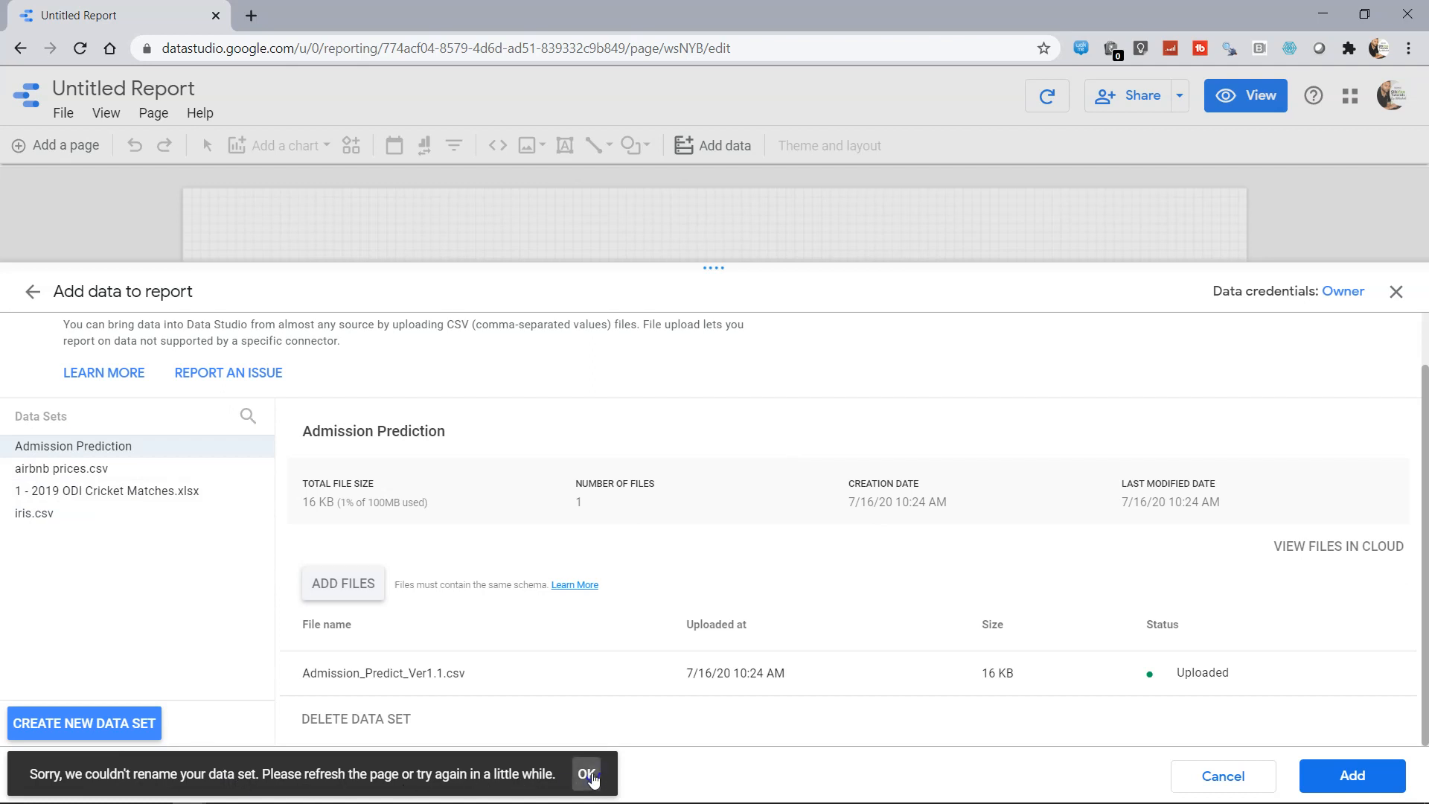
{"action": "left_click", "coordinate": [587, 774]}
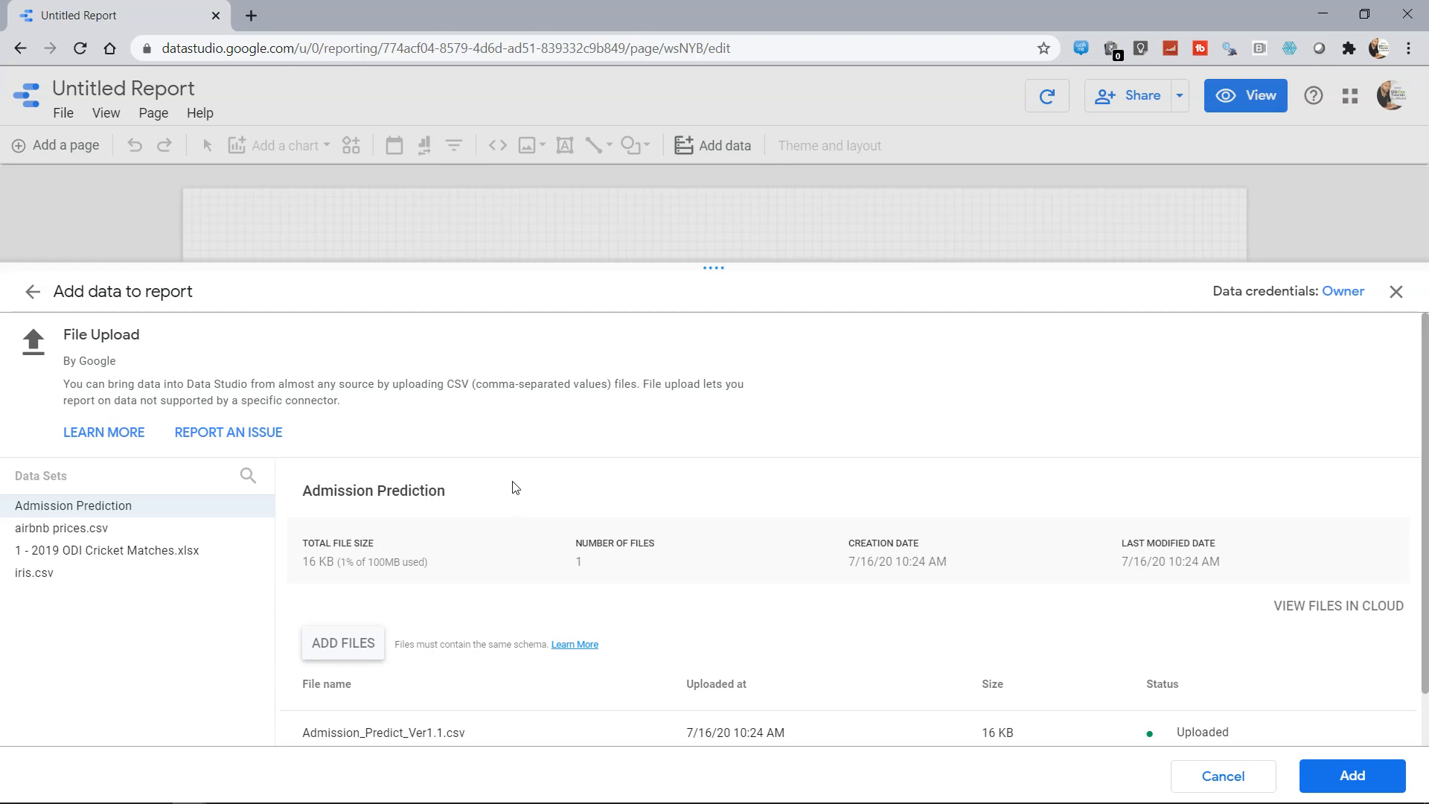
{"action": "mouse_move", "coordinate": [753, 507]}
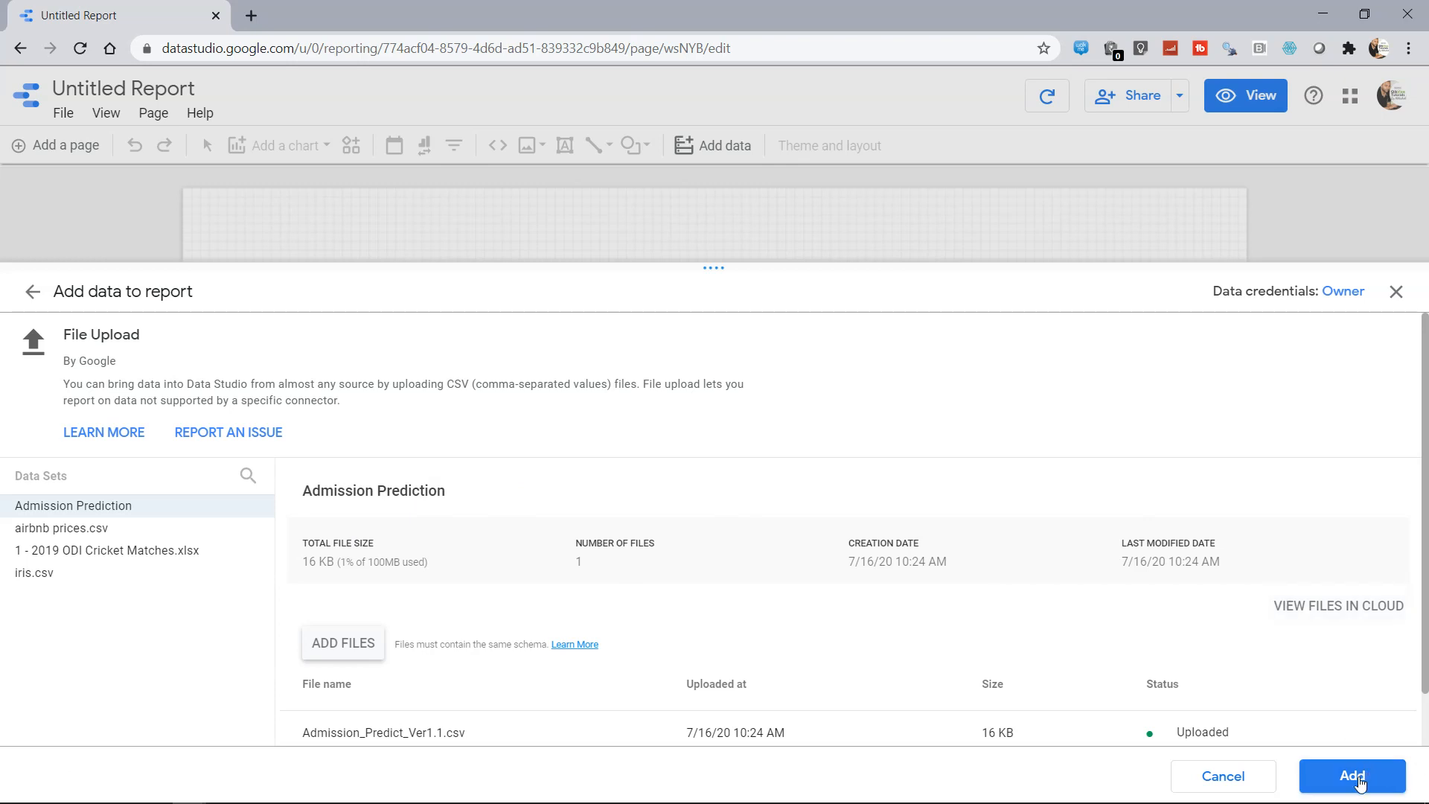
Add the Admission Prediction data set to the report, producing the default Serial No. table
{"action": "left_click", "coordinate": [1352, 775]}
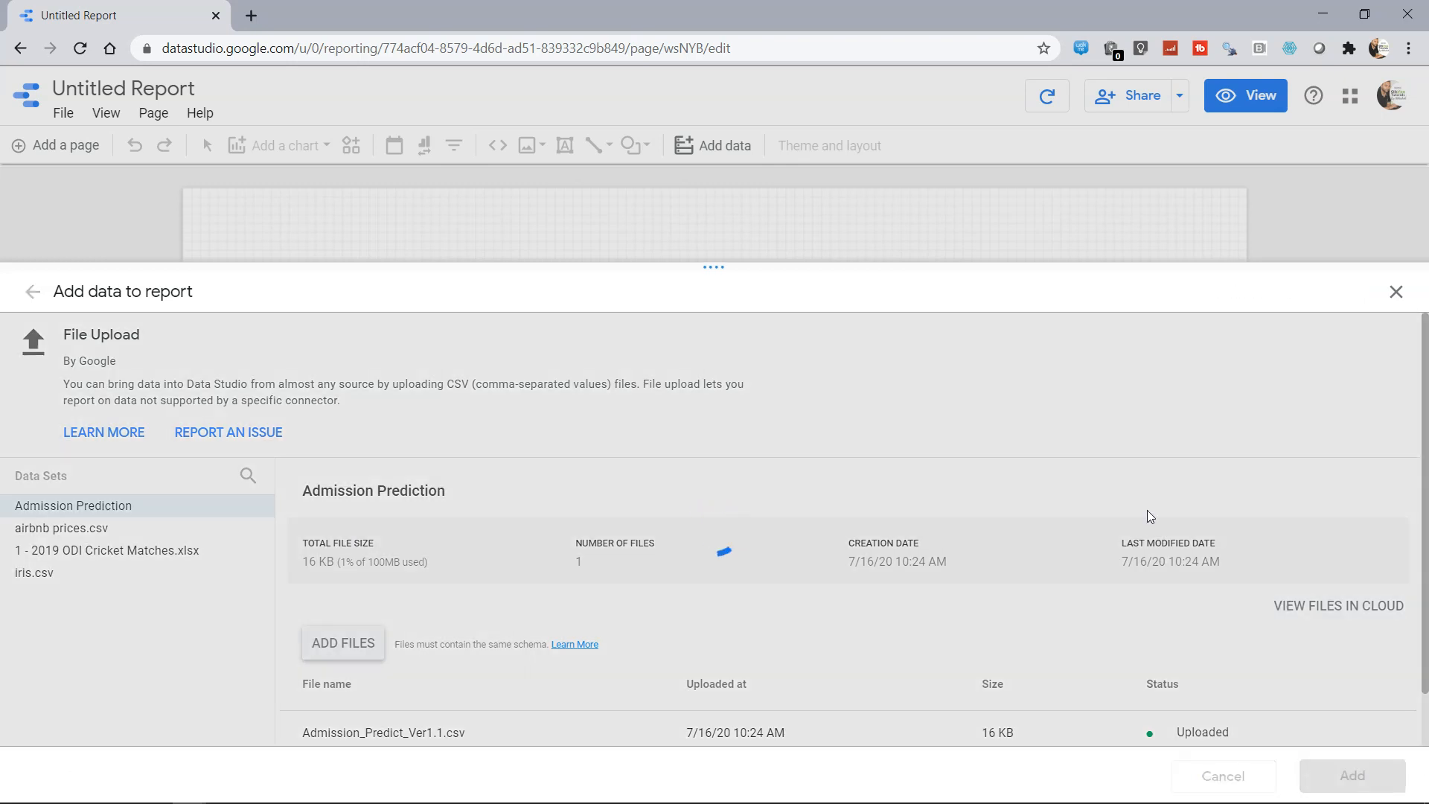
{"action": "left_click", "coordinate": [1395, 292]}
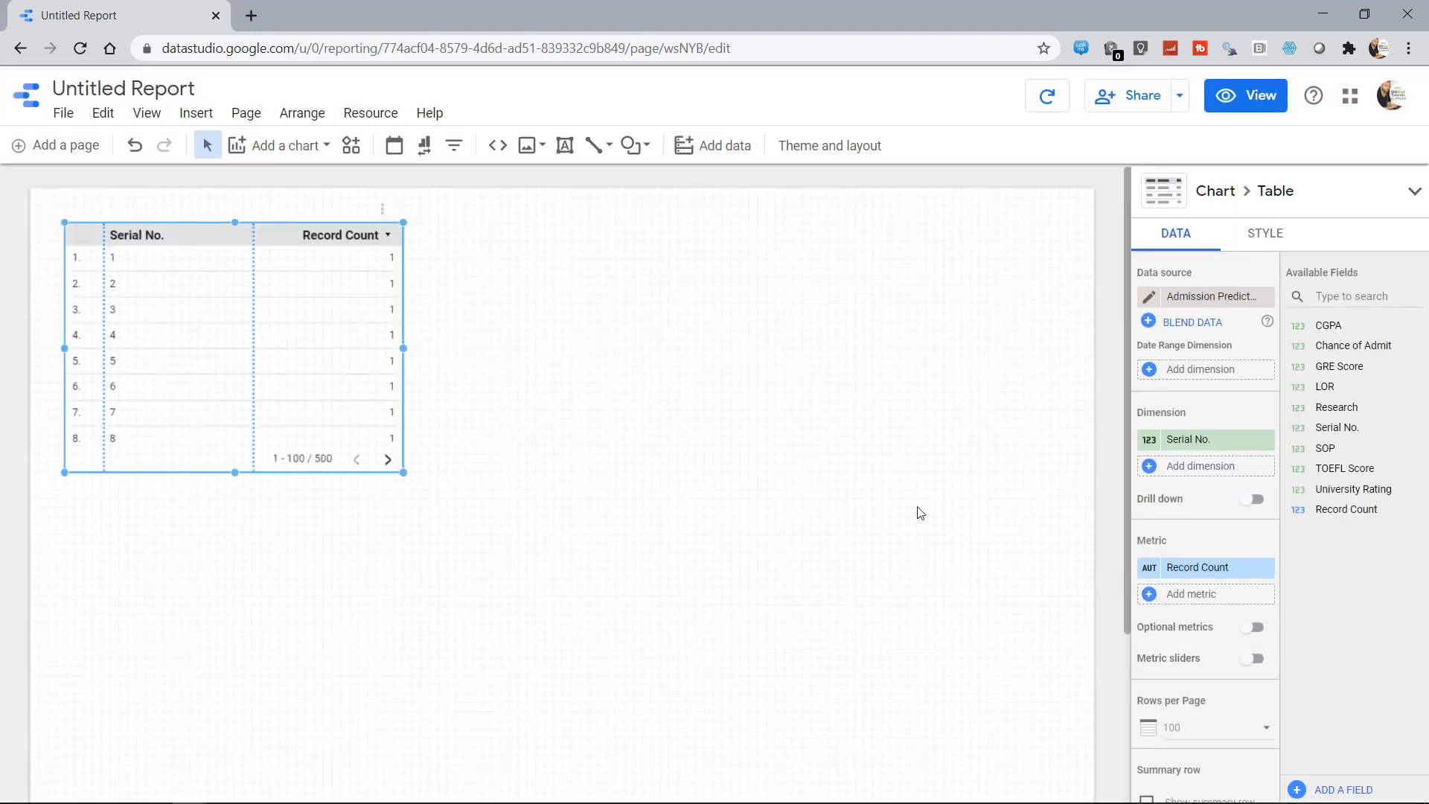
{"action": "mouse_move", "coordinate": [1211, 296]}
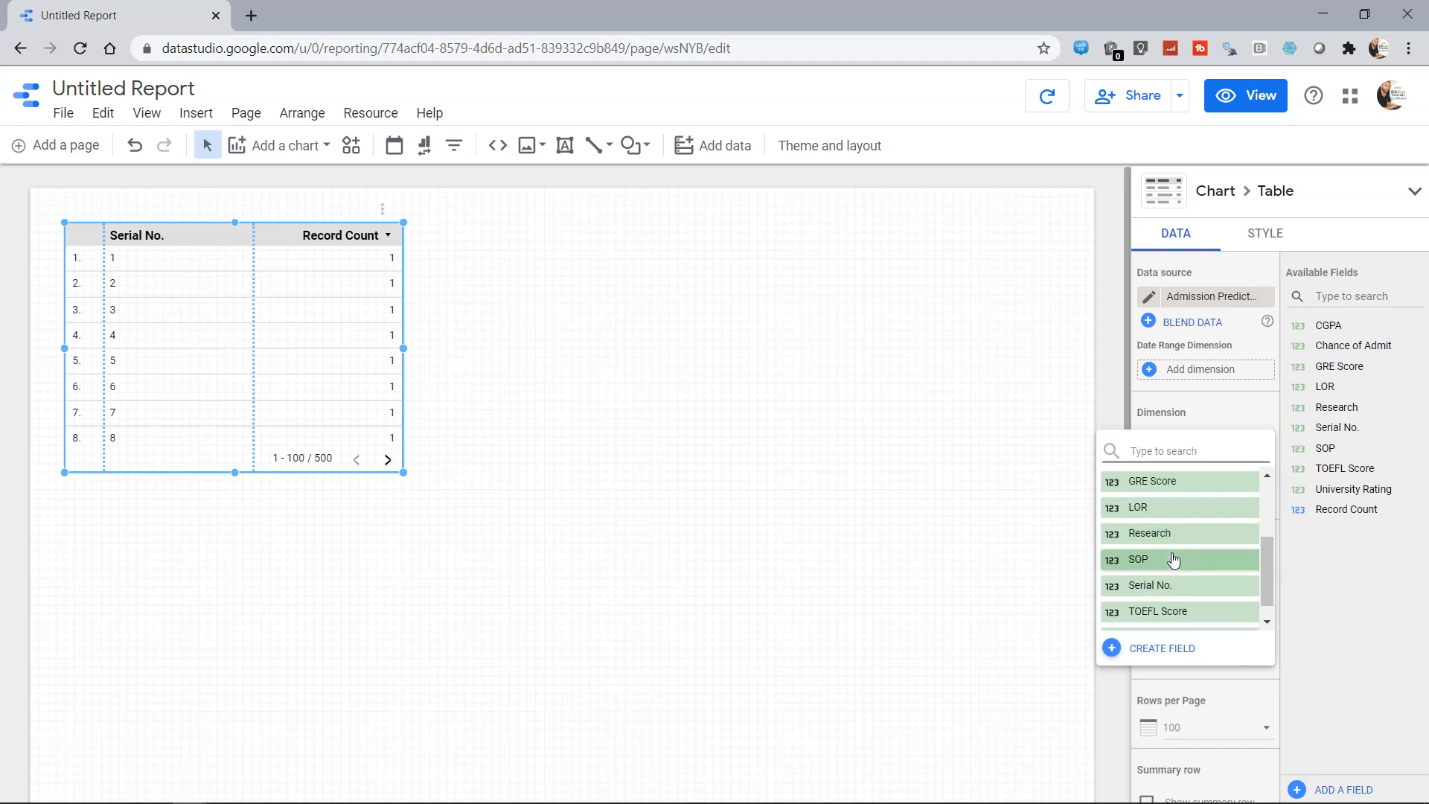
Set the table's dimension to University Rating
{"action": "scroll", "scroll_direction": "down", "scroll_amount": 3}
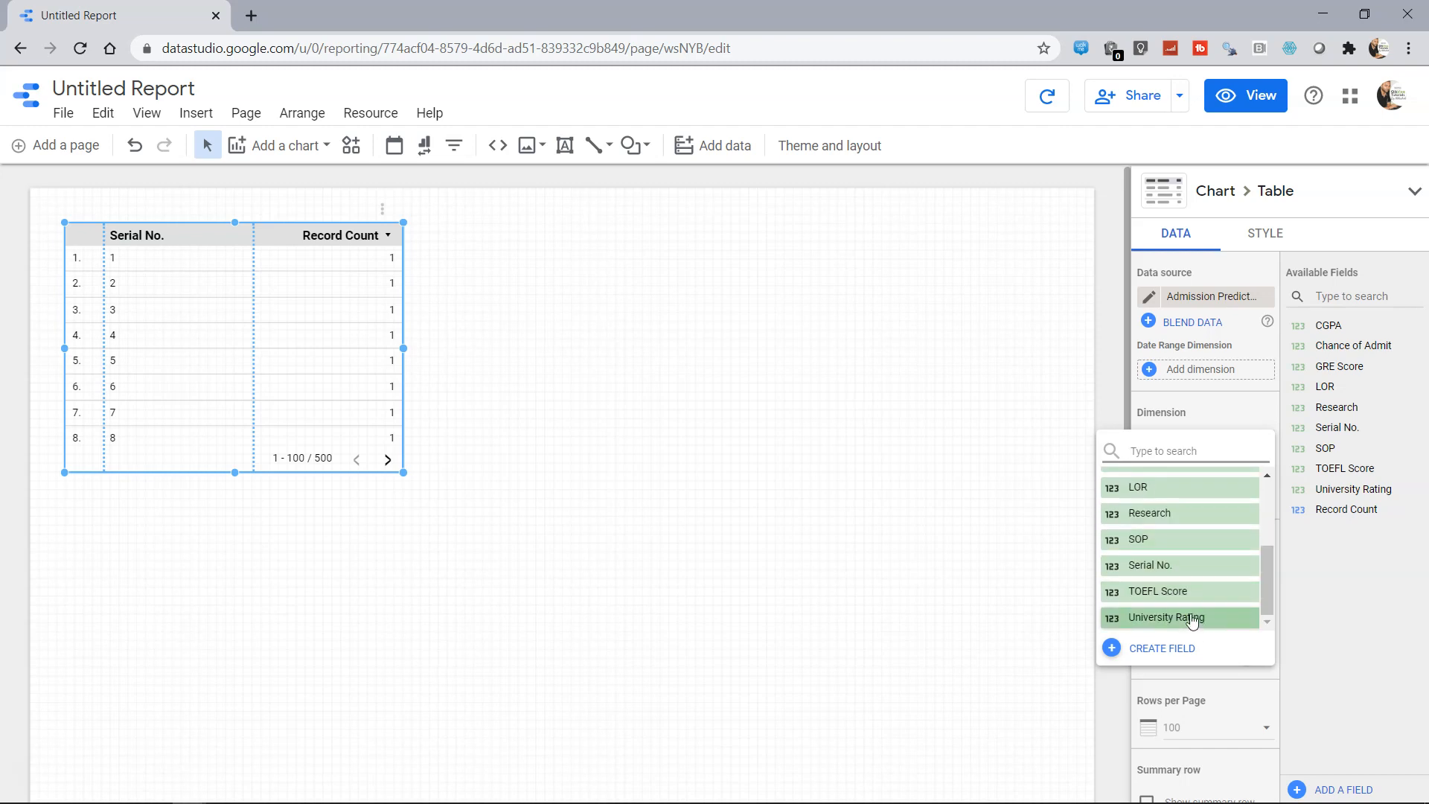
{"action": "left_click", "coordinate": [1174, 616]}
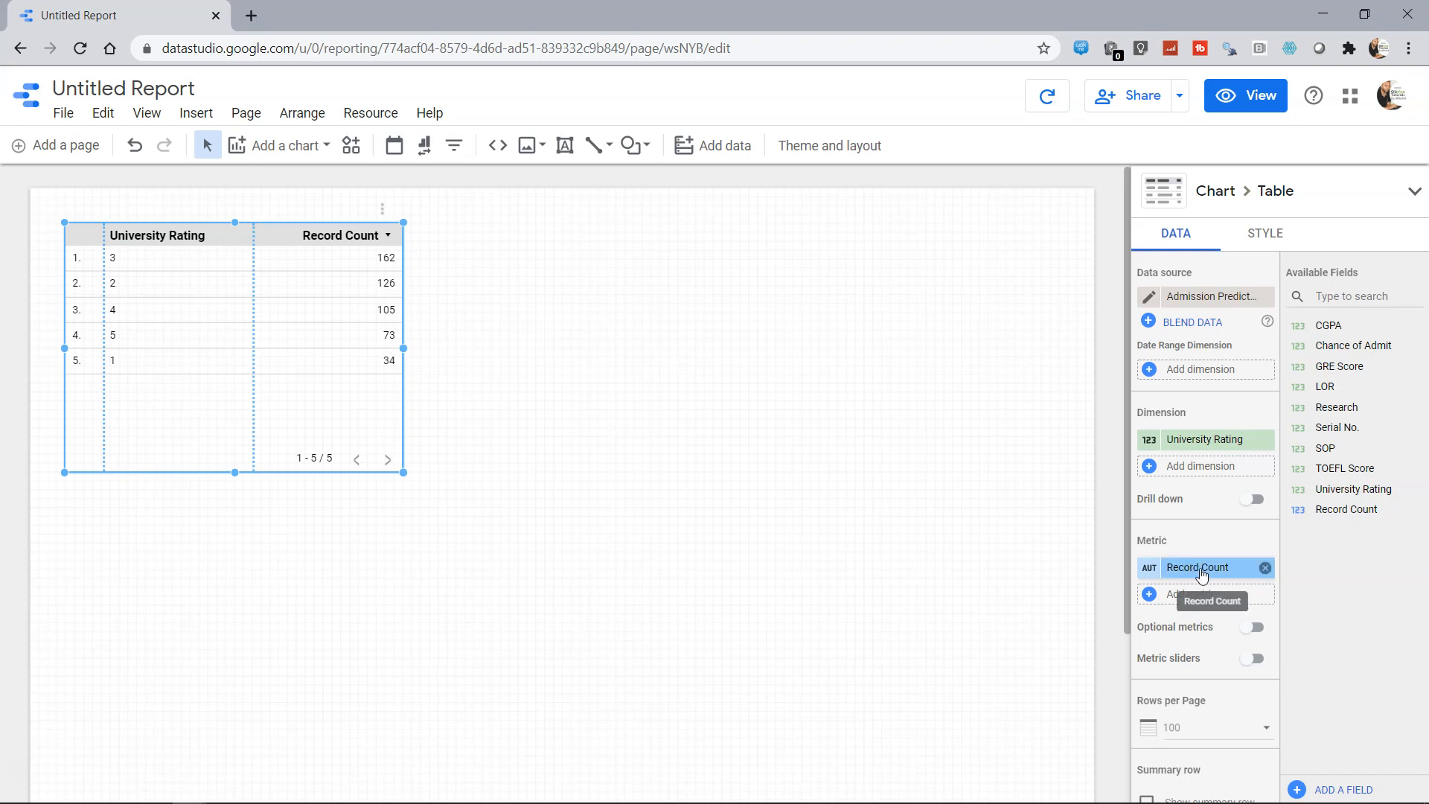
Replace Record Count with CGPA and aggregate it as Average
{"action": "left_click", "coordinate": [1196, 567]}
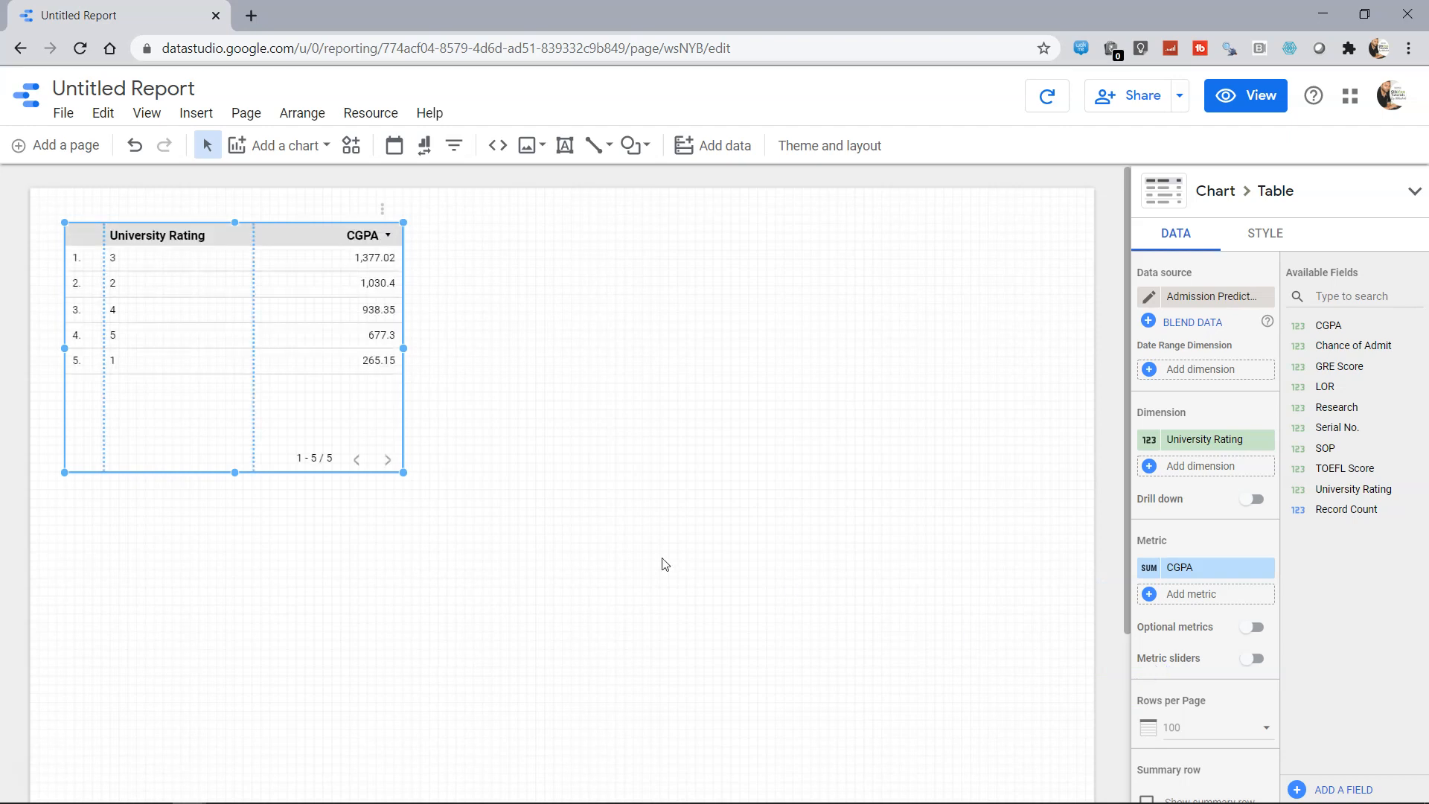
{"action": "mouse_move", "coordinate": [519, 389]}
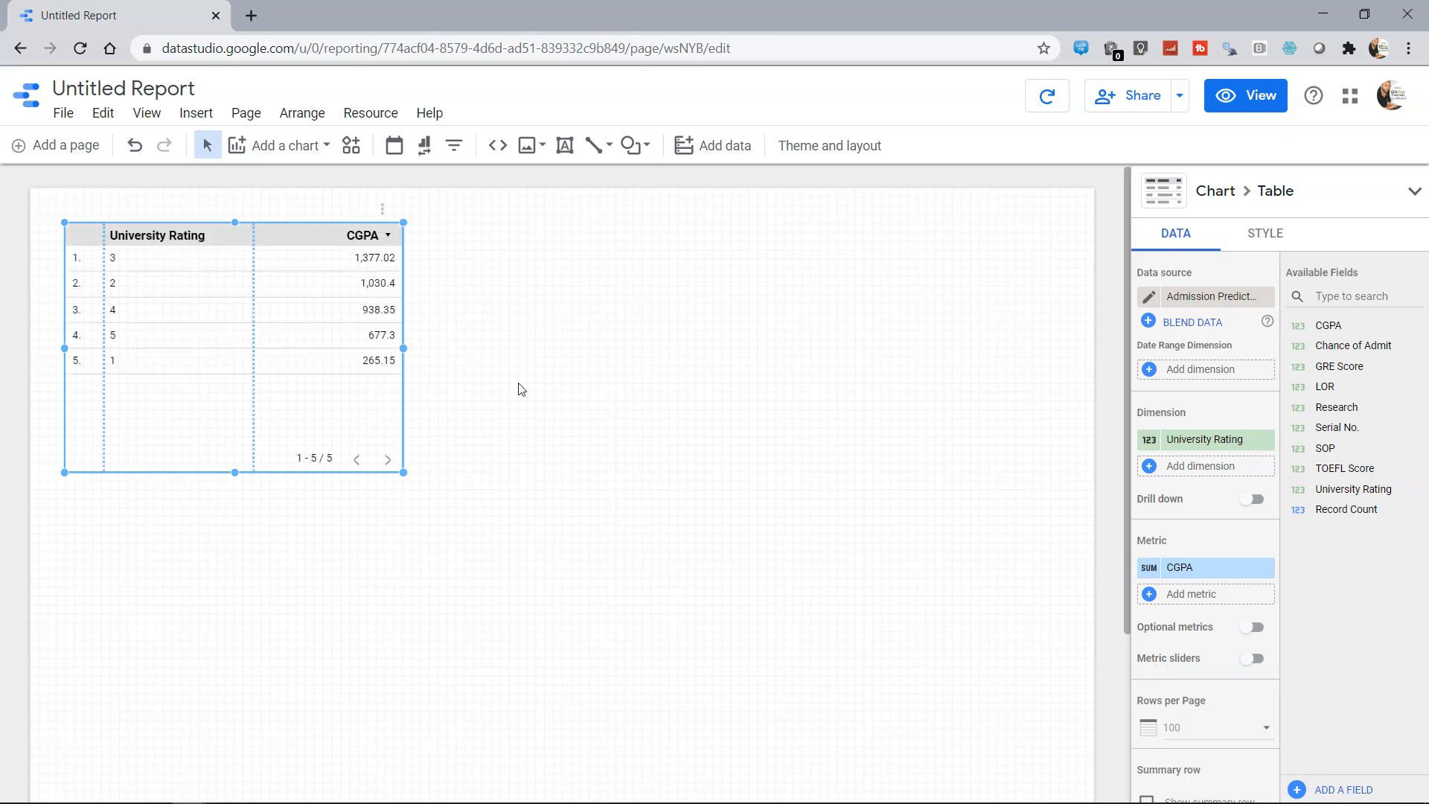
{"action": "mouse_move", "coordinate": [1117, 591]}
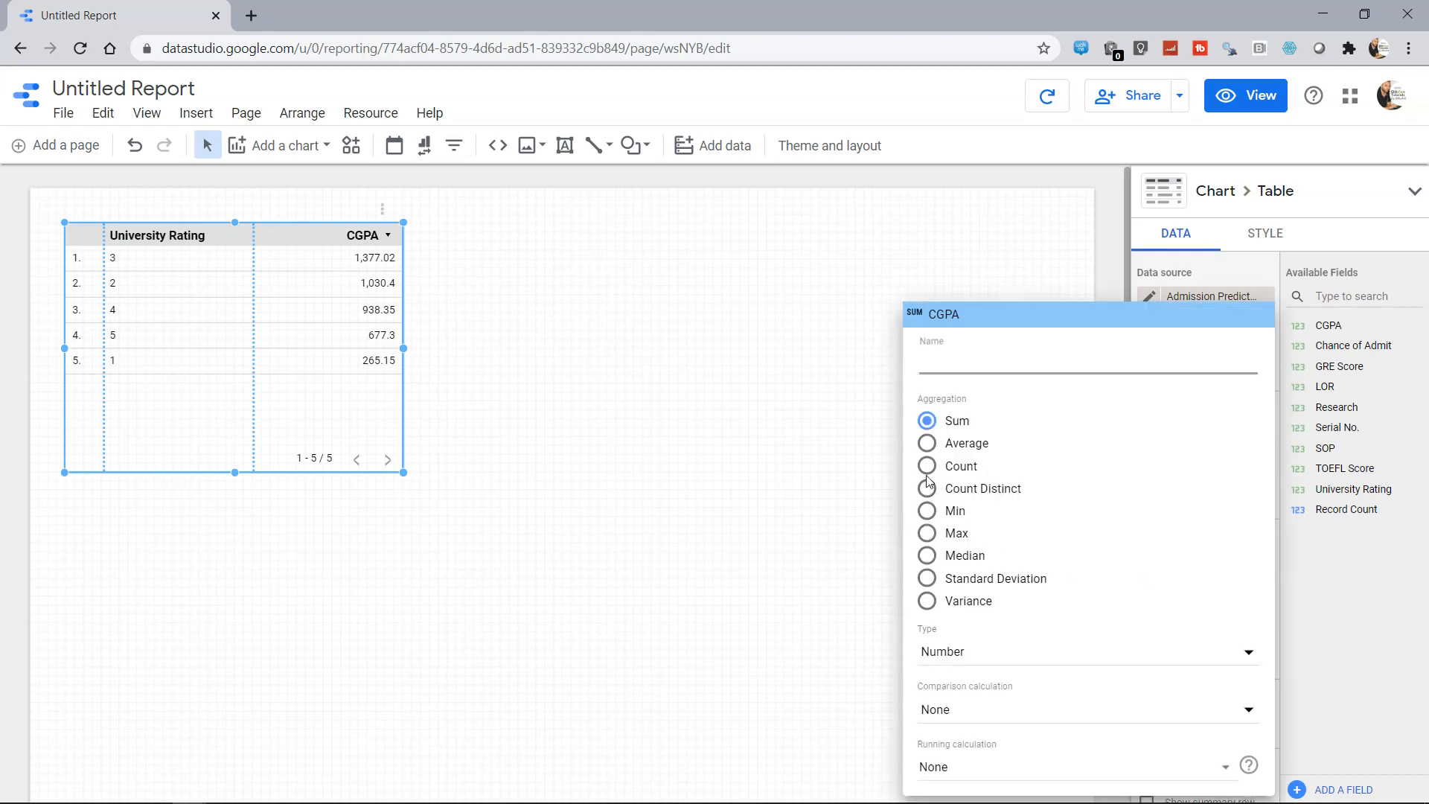
{"action": "left_click", "coordinate": [927, 443]}
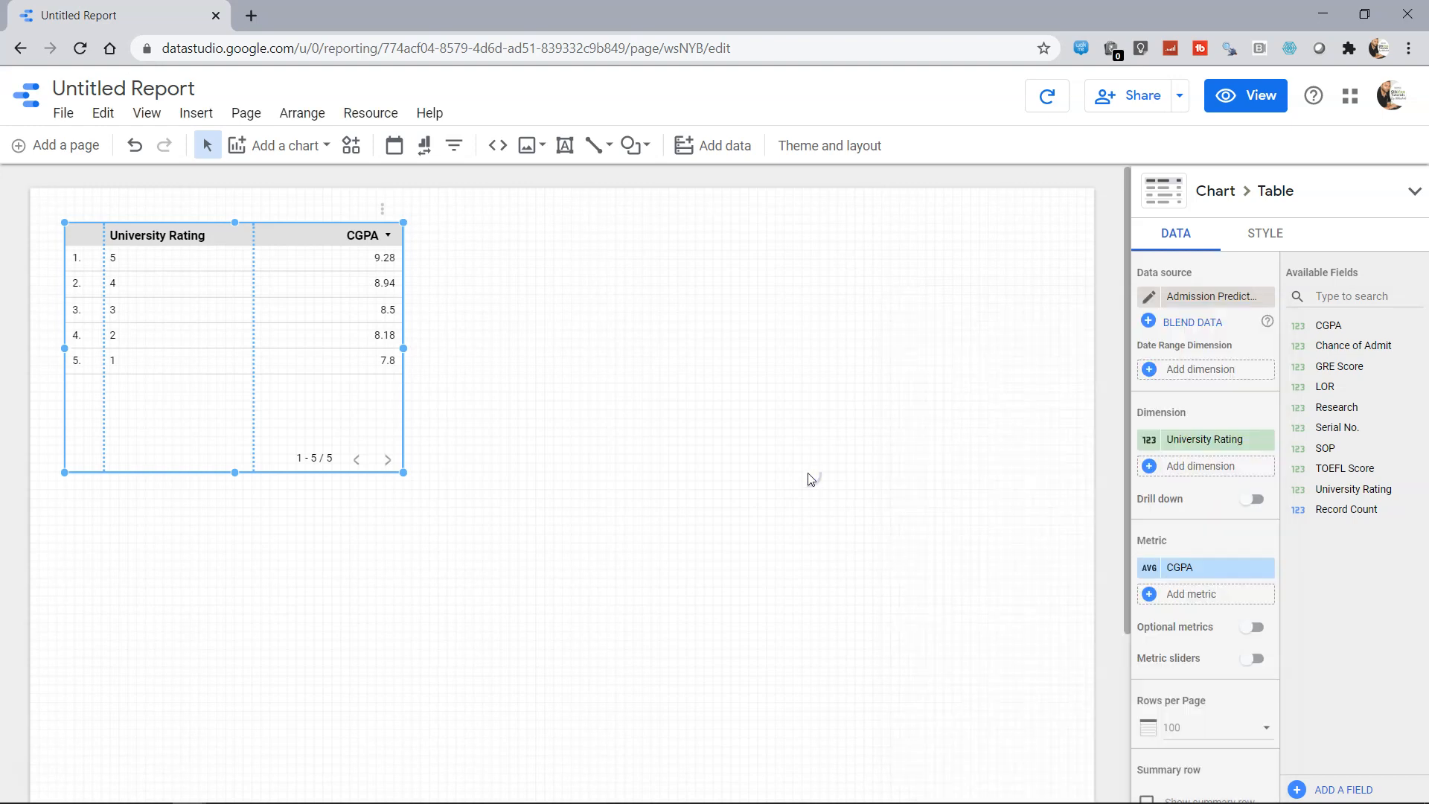